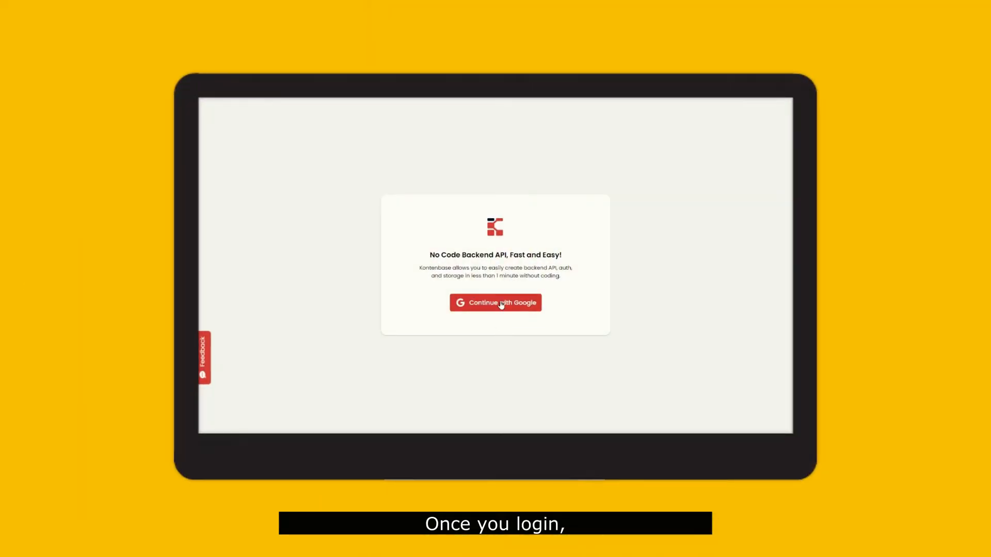
Step: Log in with Google, go to Authorization and show the public role's Comments permissions
left_click(496, 303)
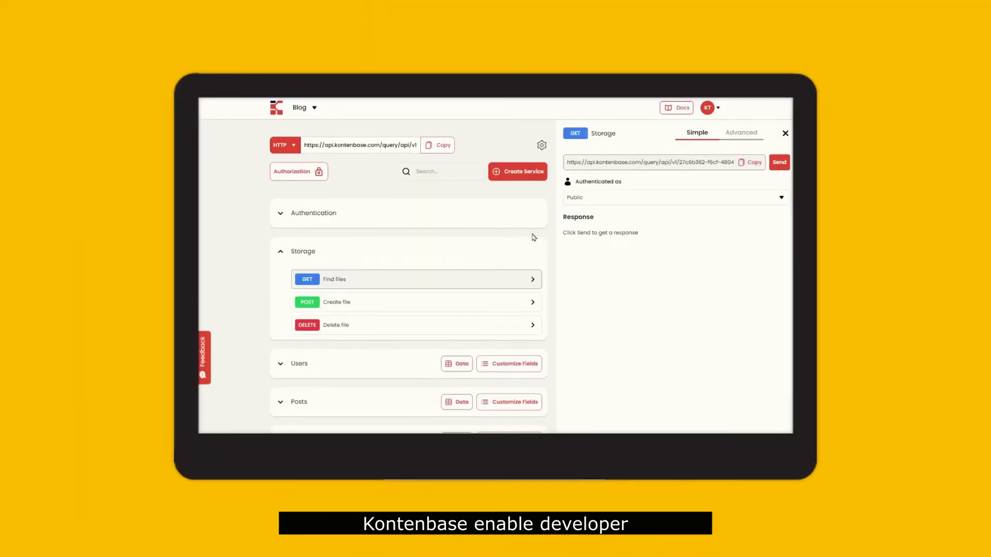
left_click(295, 172)
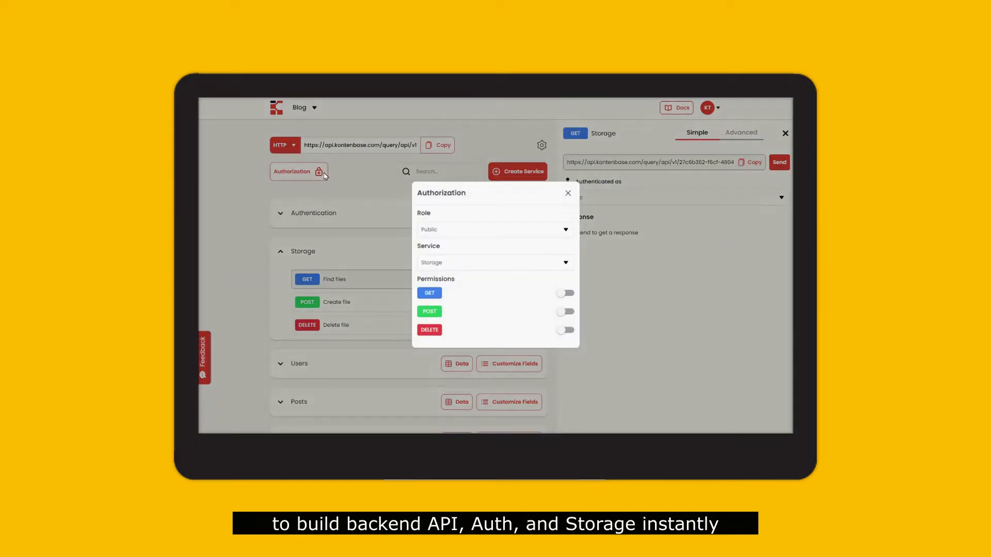
left_click(495, 262)
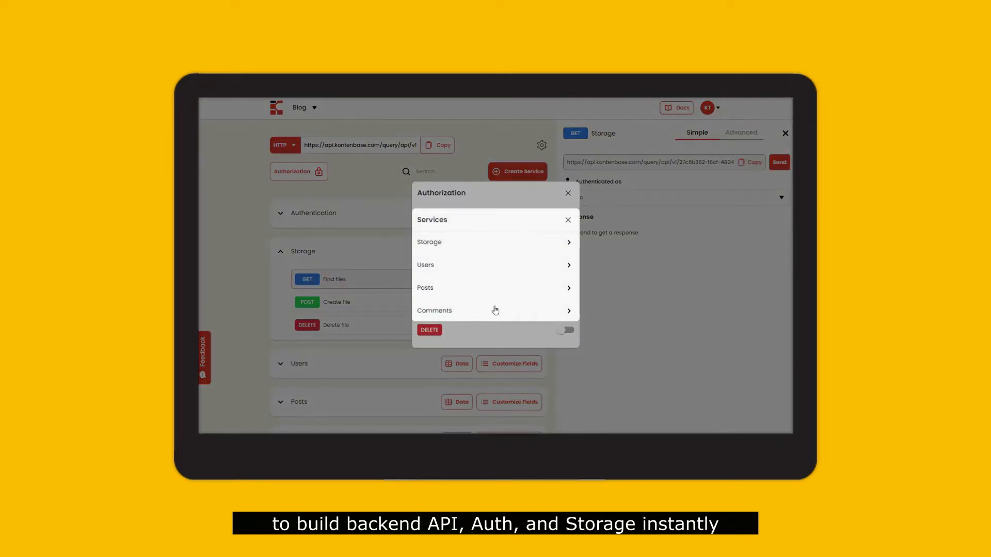
left_click(435, 310)
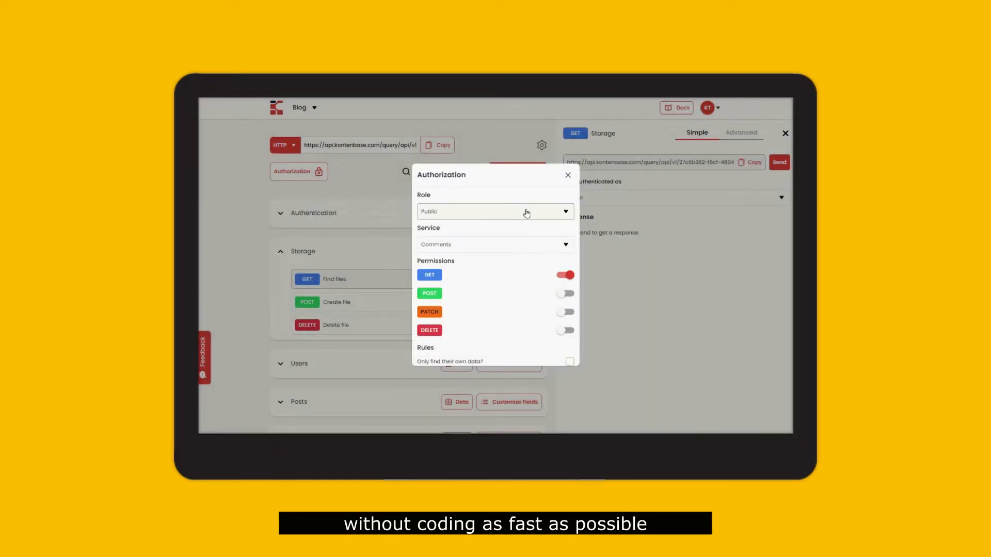
left_click(494, 210)
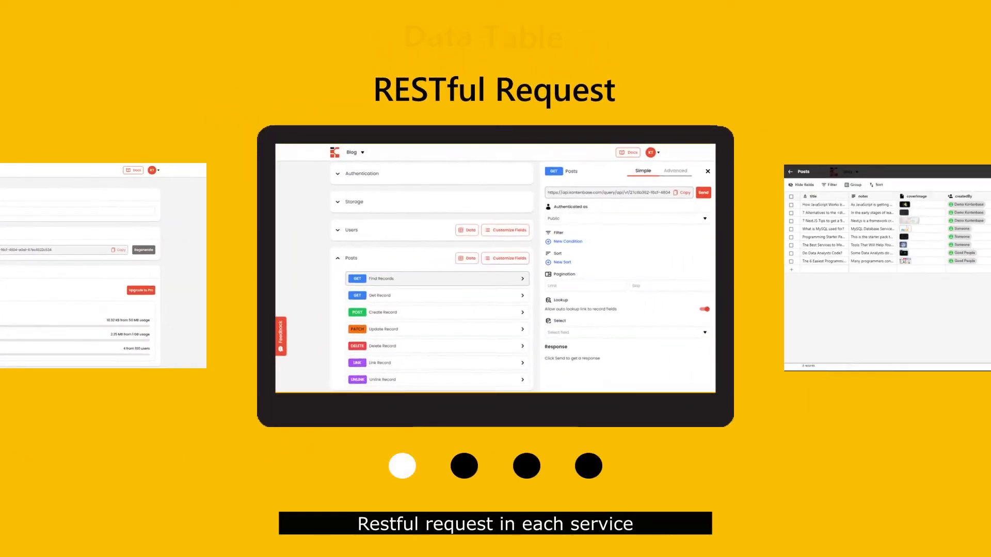
left_click(463, 467)
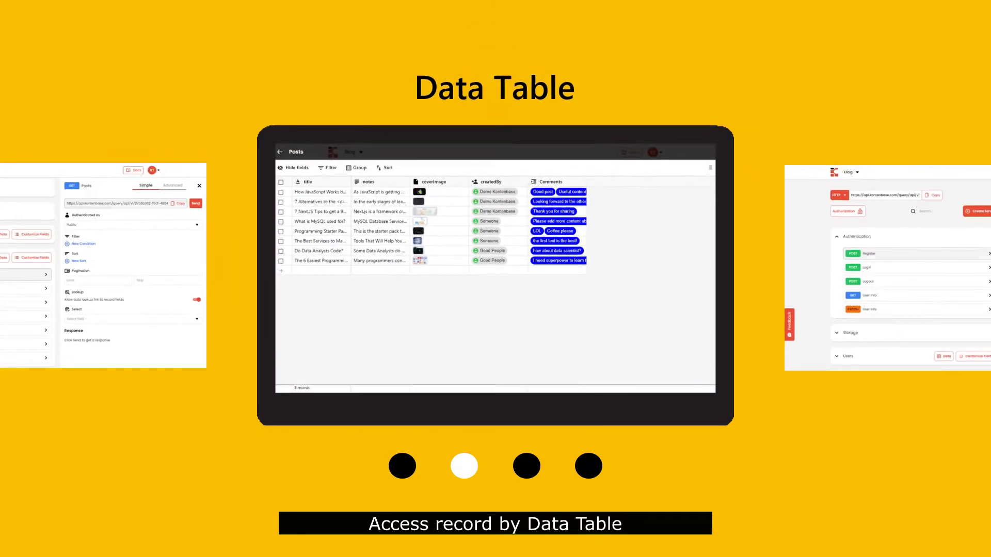
left_click(527, 465)
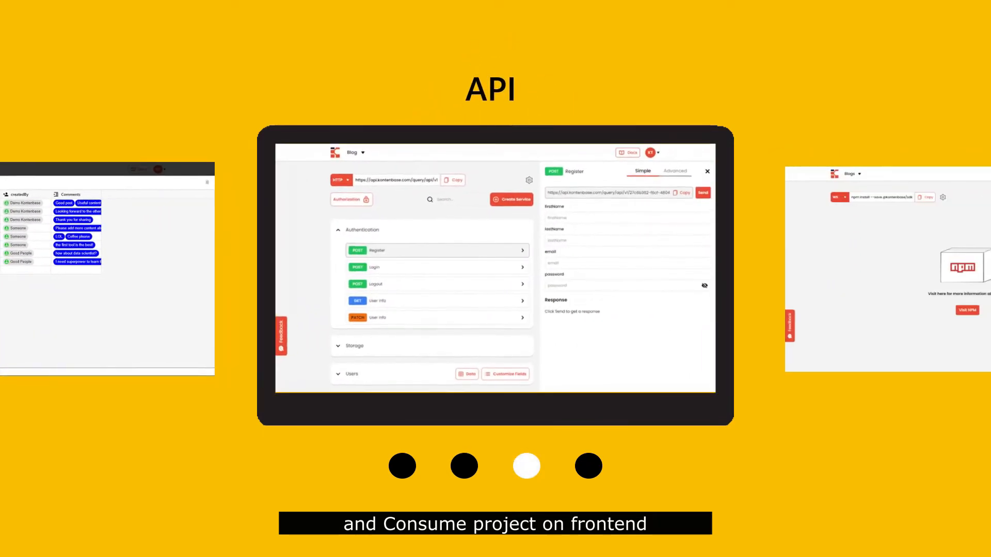
left_click(587, 466)
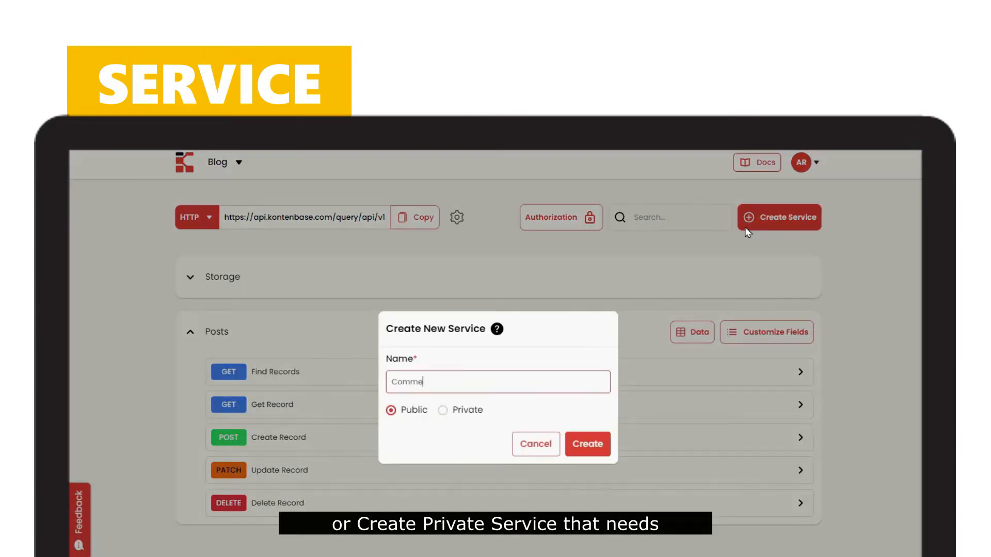
Step: Mark the new Comments service as Private and create it
left_click(443, 410)
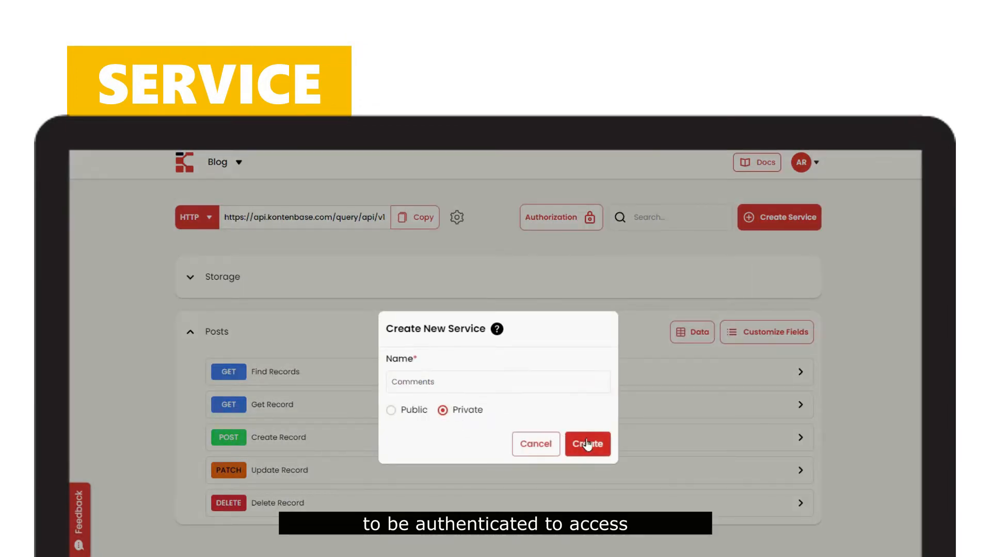
left_click(586, 444)
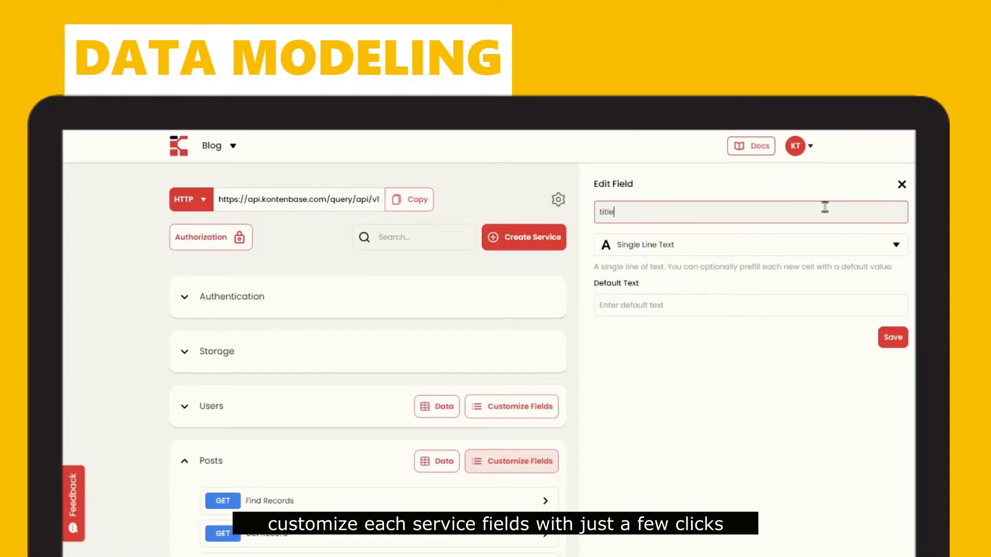
Step: Add a coverImage field and a Comments Link To Record field pointing at the Comments service
type("coverim")
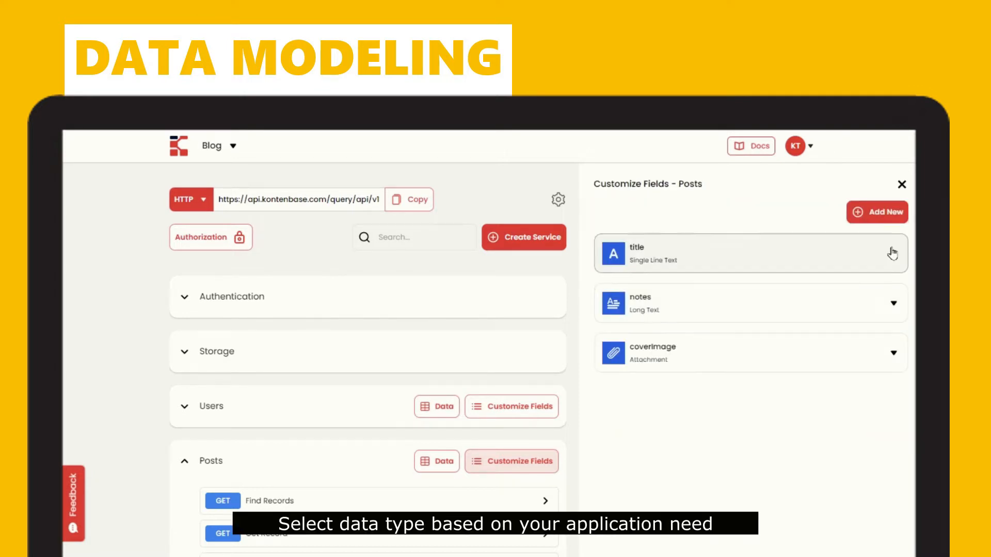
left_click(877, 212)
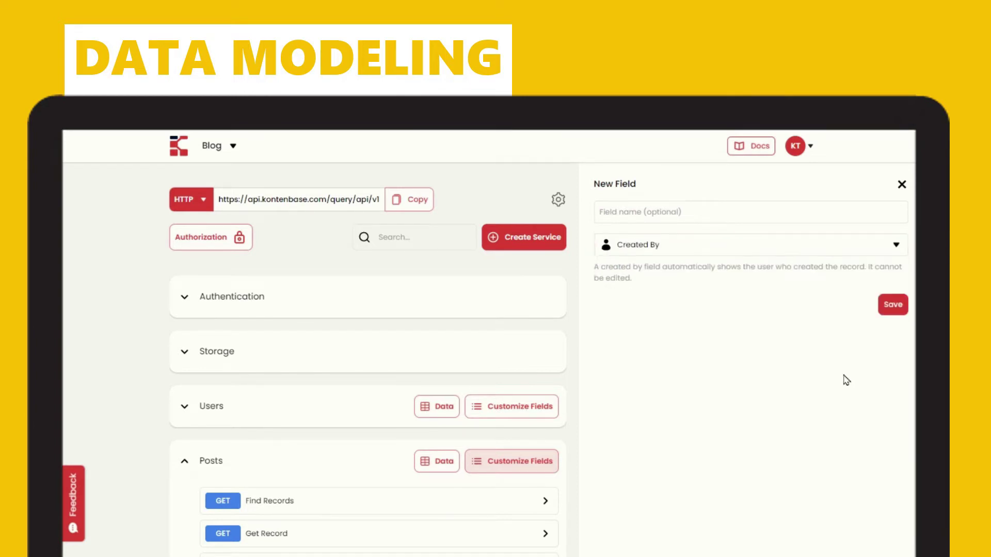
type("Comments")
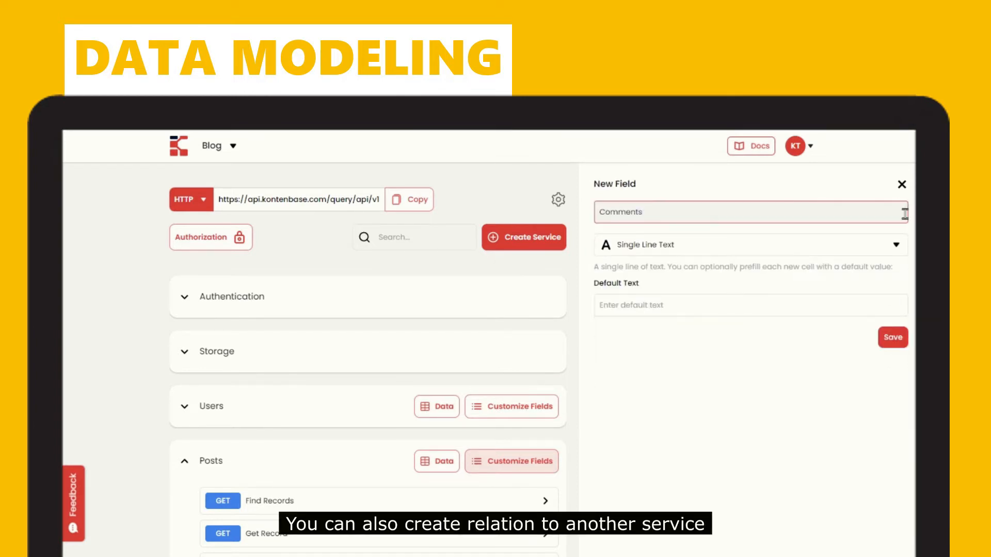
left_click(749, 245)
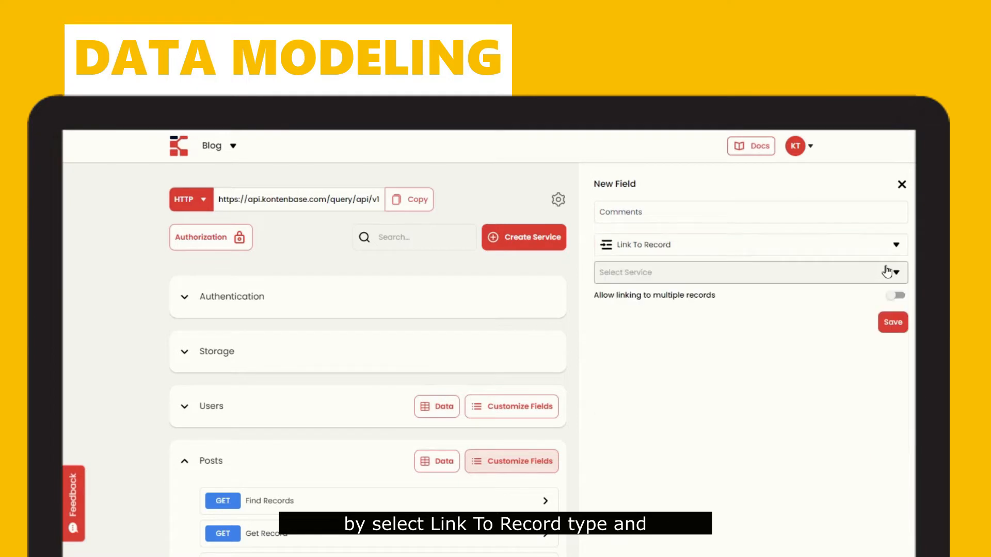
left_click(750, 272)
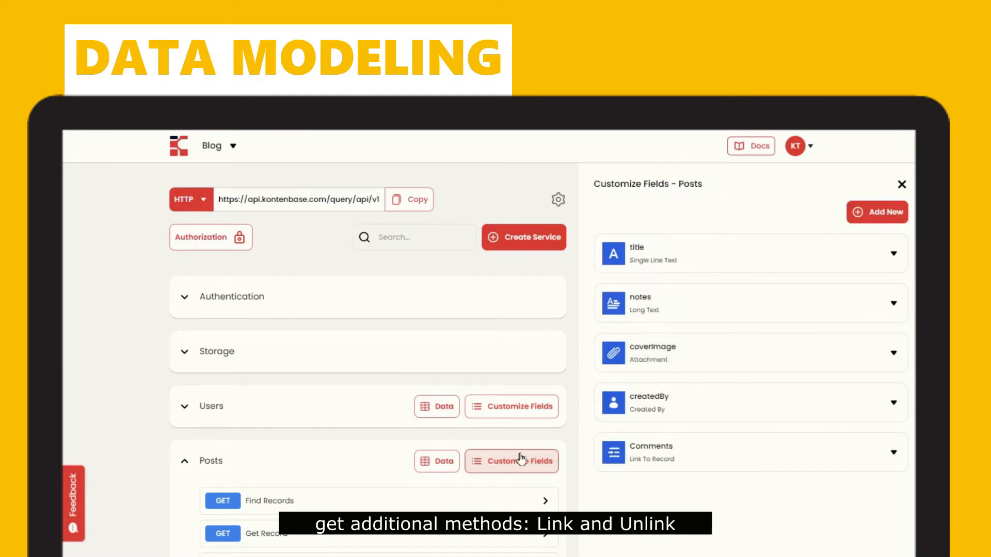
scroll("down", 3)
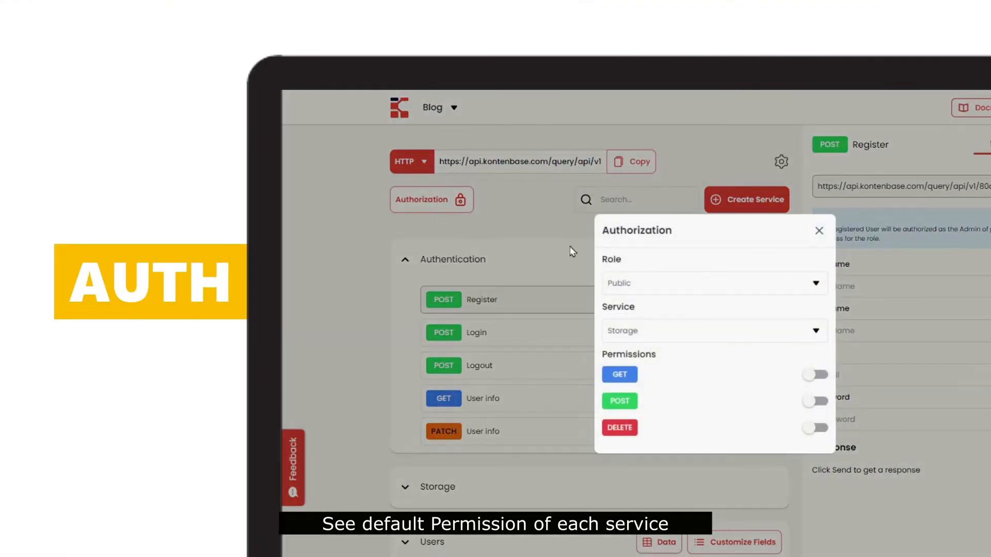
Step: Enable all Comments permissions with owner-only edit/delete rules, then send the Demo Kontenbase registration
left_click(713, 330)
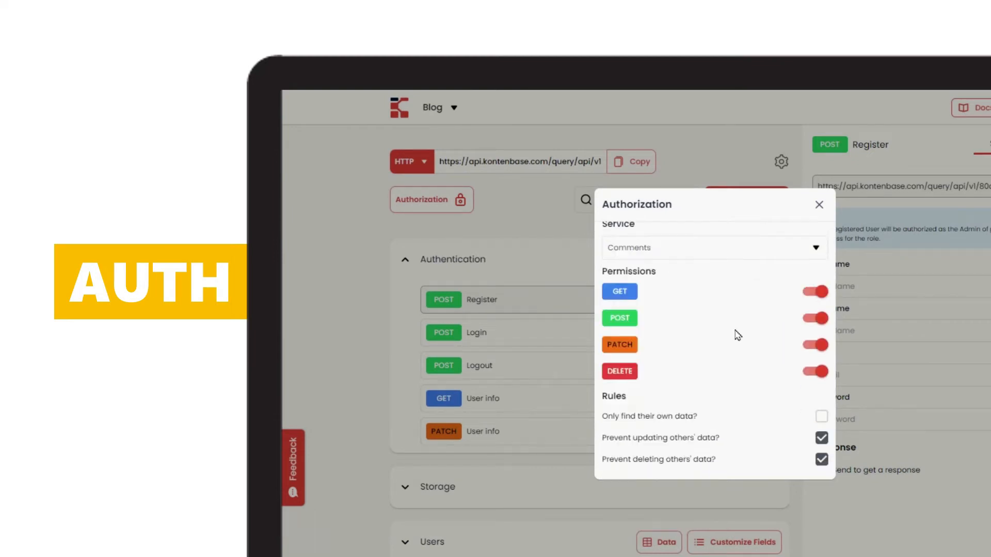
left_click(819, 204)
type("Kontenbase")
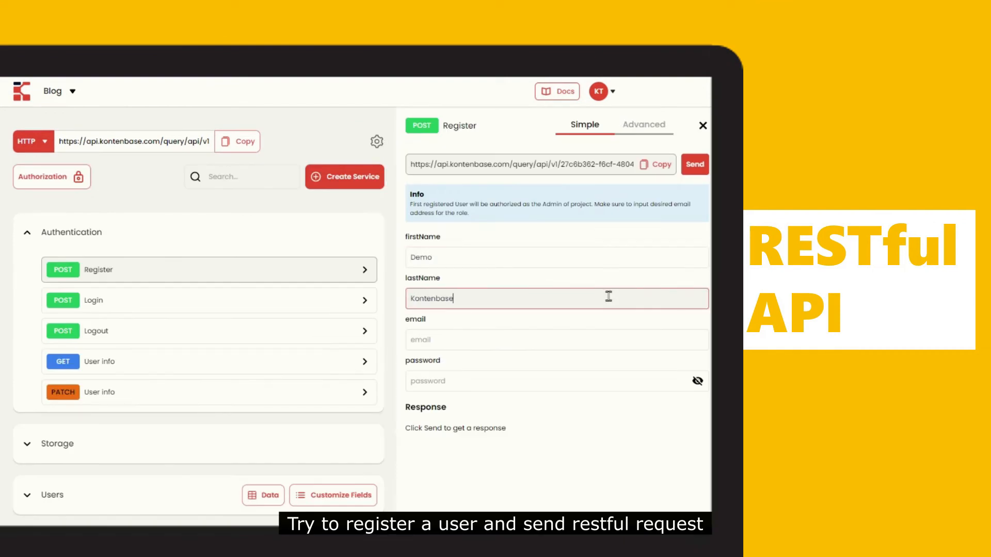
left_click(694, 164)
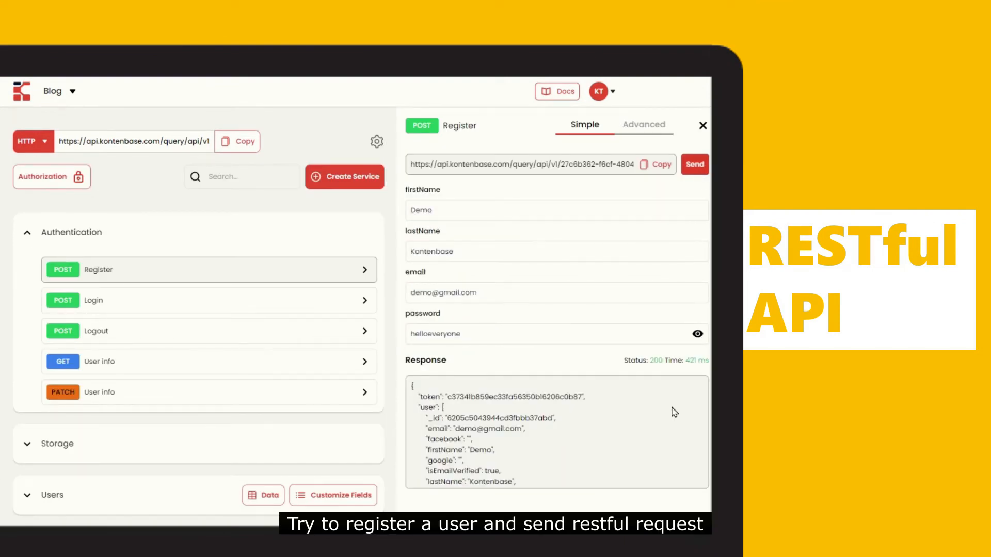
scroll("down", 3)
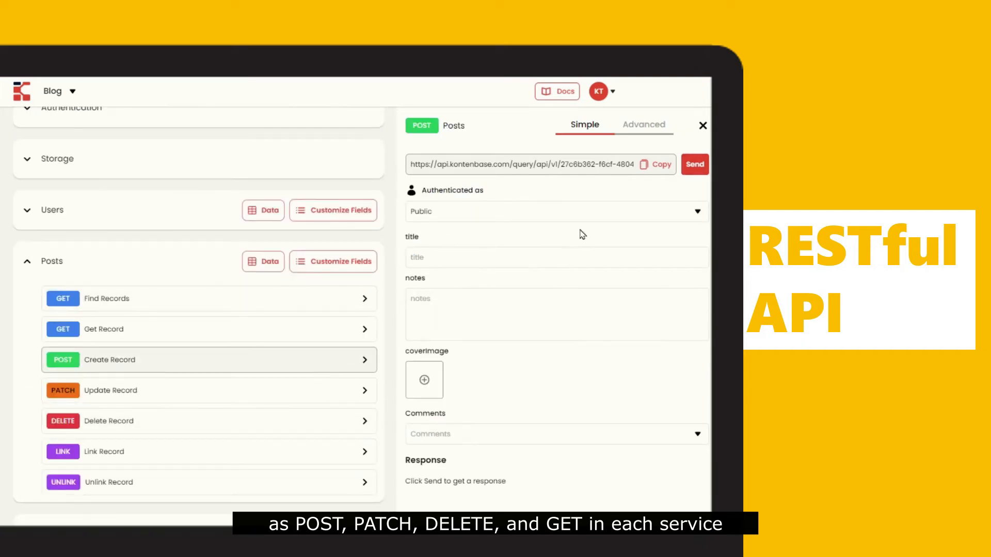
Step: Fill the post notes 'This is the content for the…' and send the Create Record request
type("This is the content for the post.")
left_click(557, 257)
type("How JavaScript Works behind the scene?")
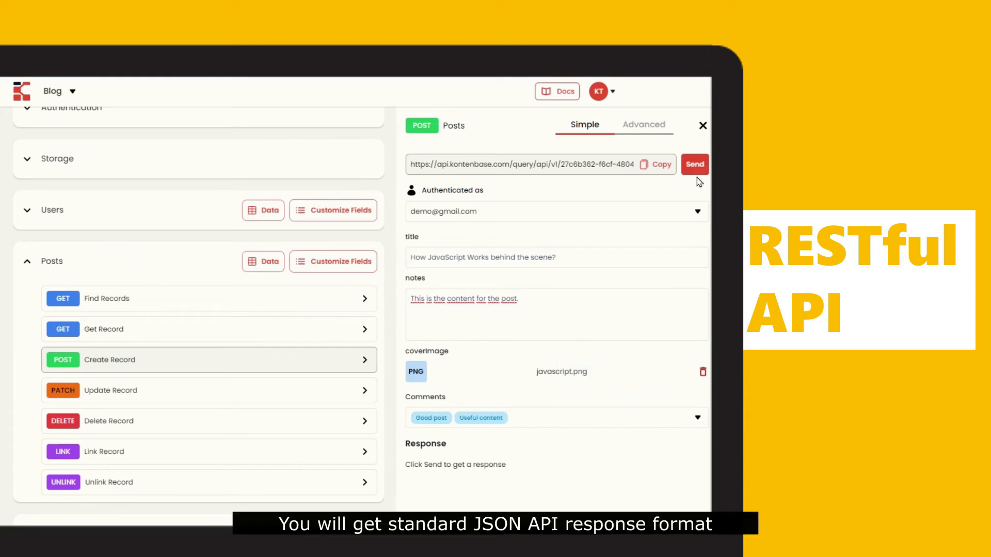
left_click(694, 164)
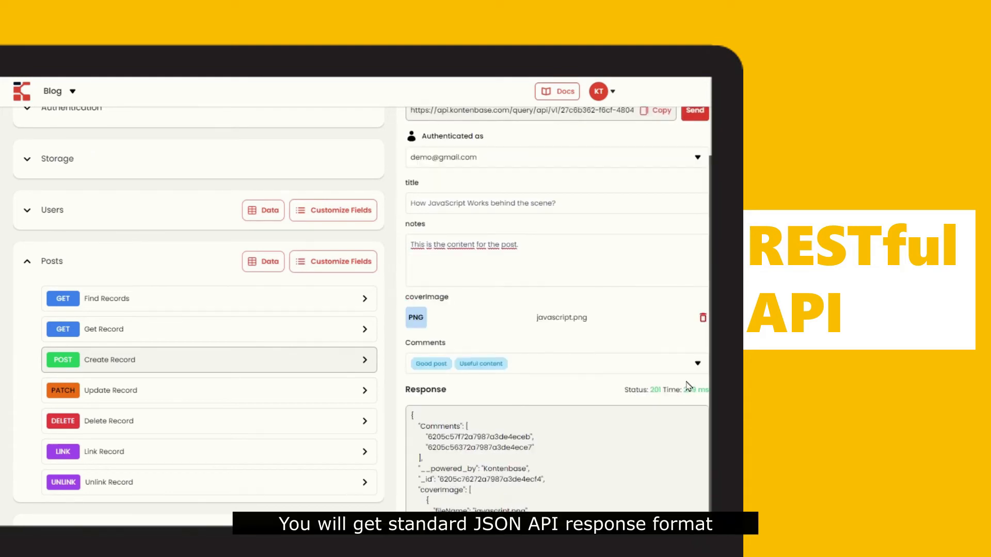
scroll("down", 3)
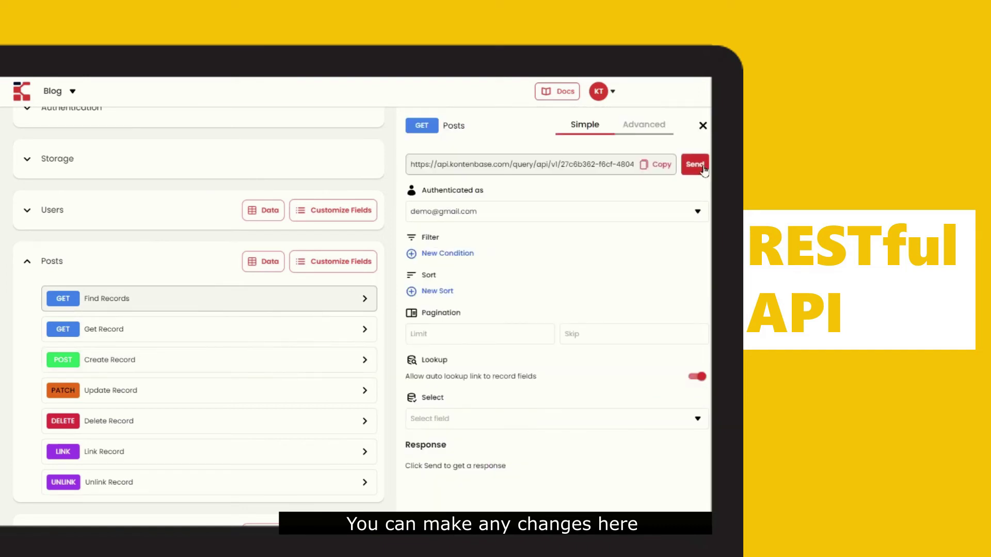
Step: Send Find Records for Posts, review the linked comments and author, then show the eight posts in the Data table
left_click(695, 164)
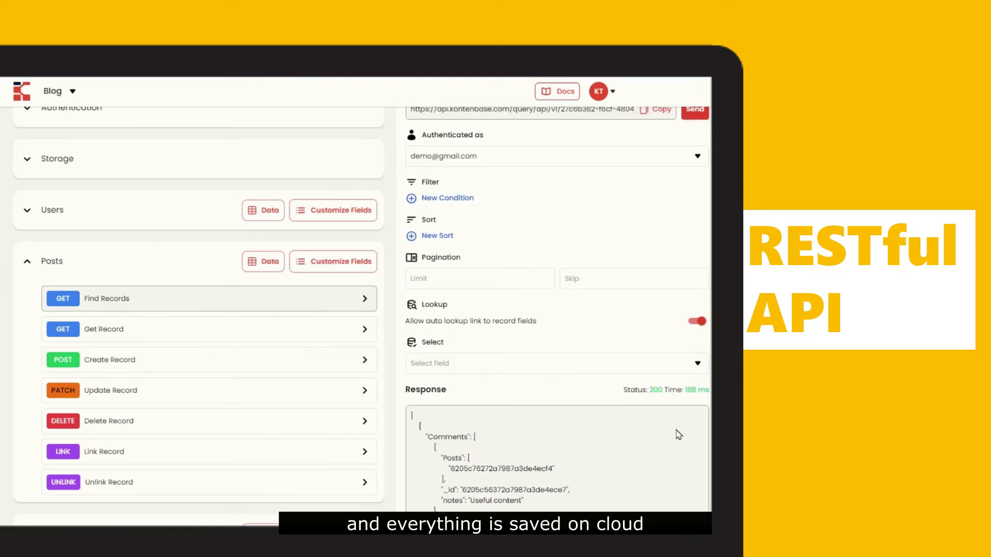
scroll("down", 3)
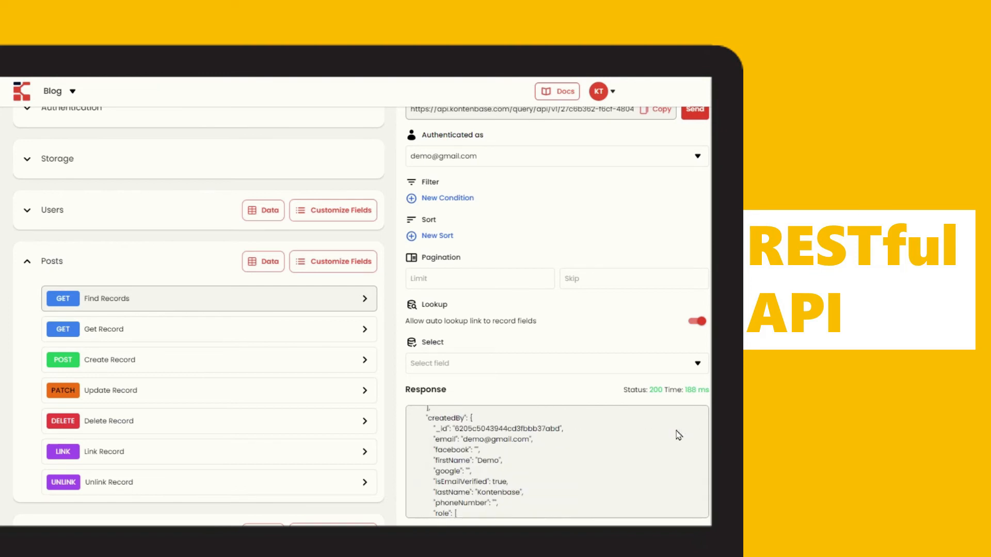
scroll("down", 3)
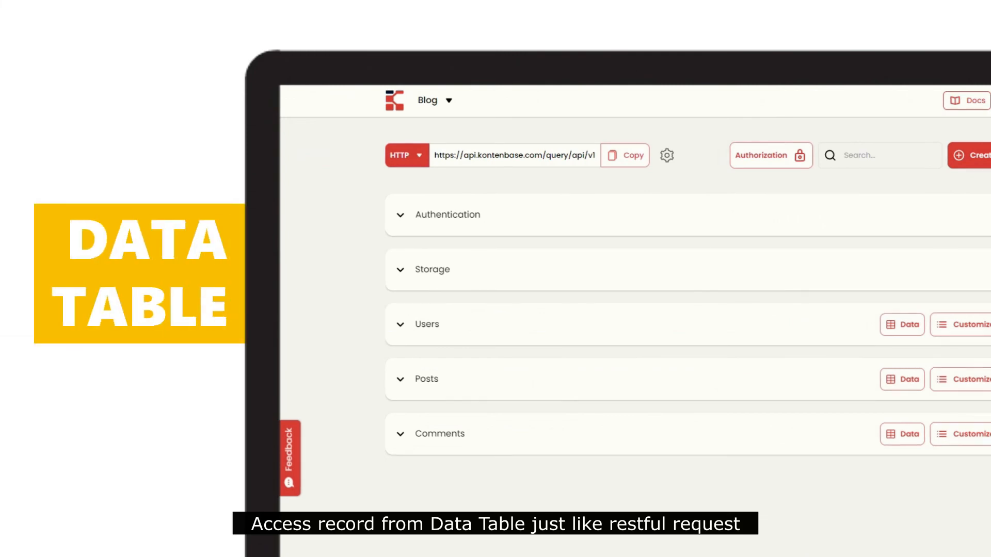
left_click(902, 379)
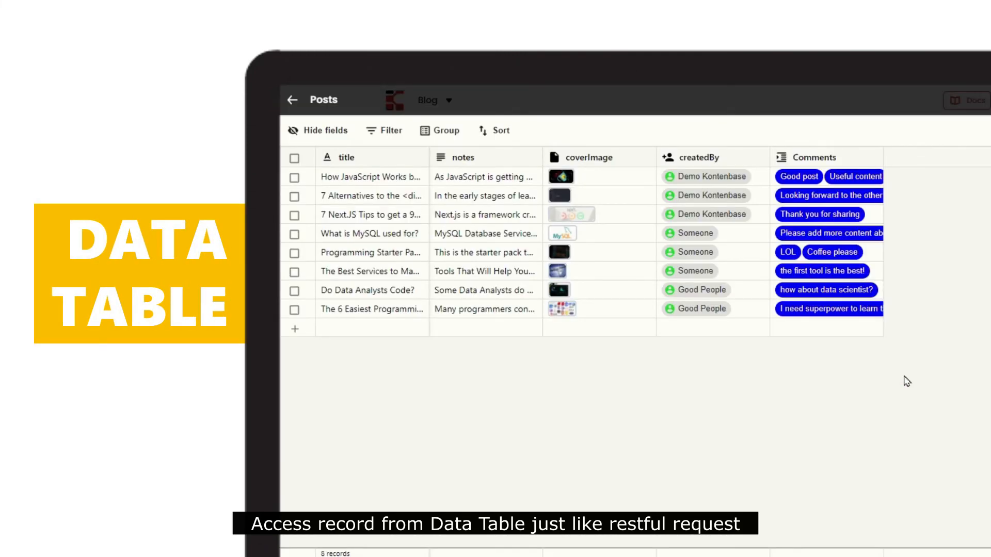